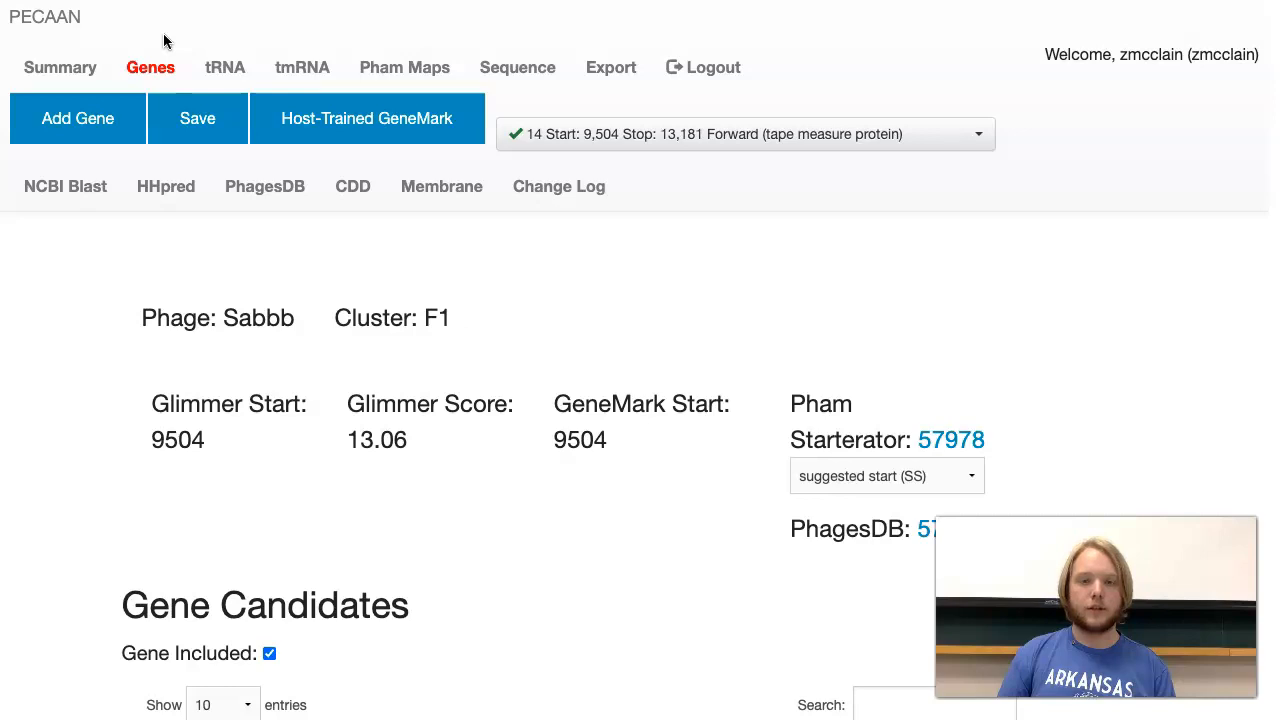
{"action": "mouse_move", "coordinate": [640, 20]}
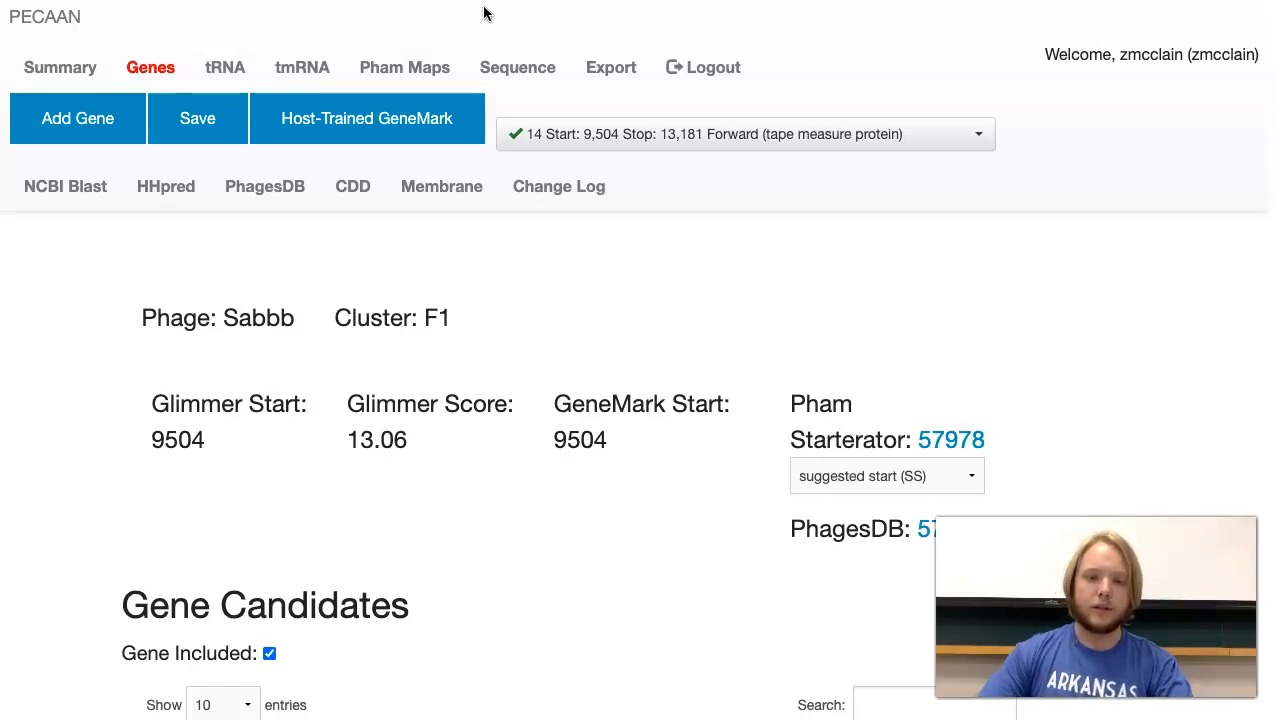
{"action": "mouse_move", "coordinate": [425, 495]}
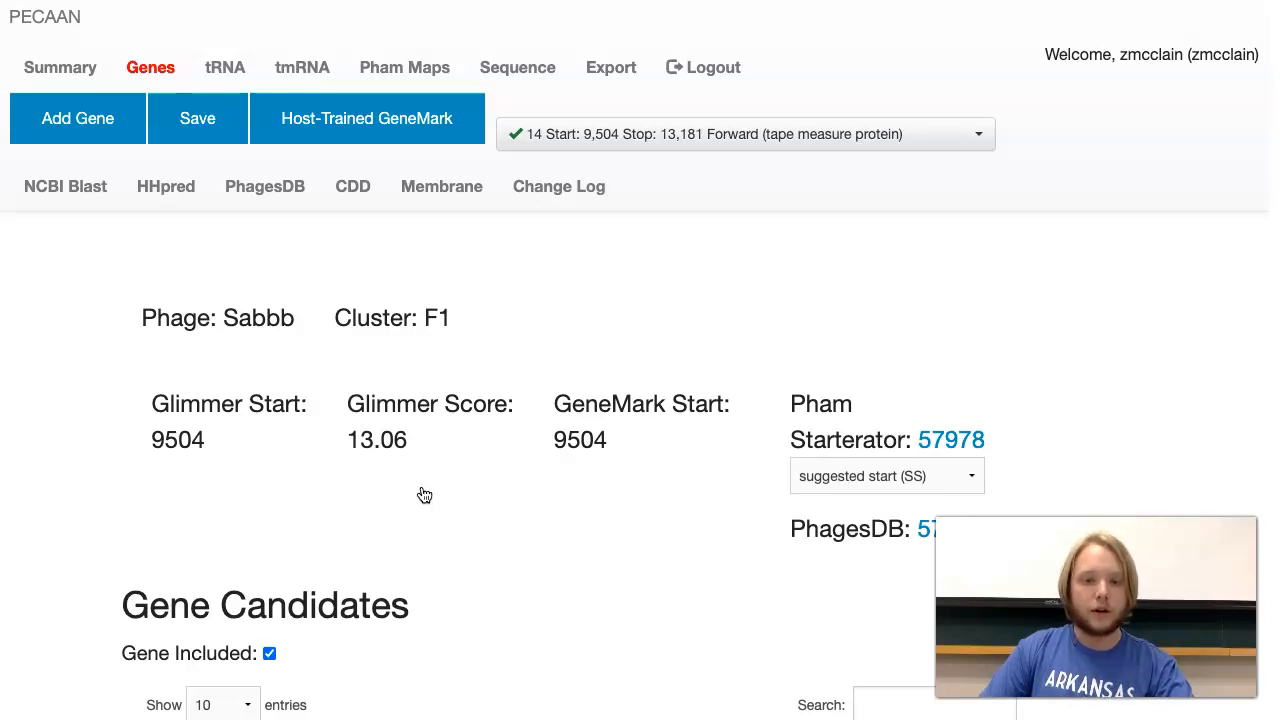
Scroll to the Gene Candidates table and select the 9504 ATG start sharing stop 13181.
{"action": "scroll", "scroll_direction": "down", "scroll_amount": 3}
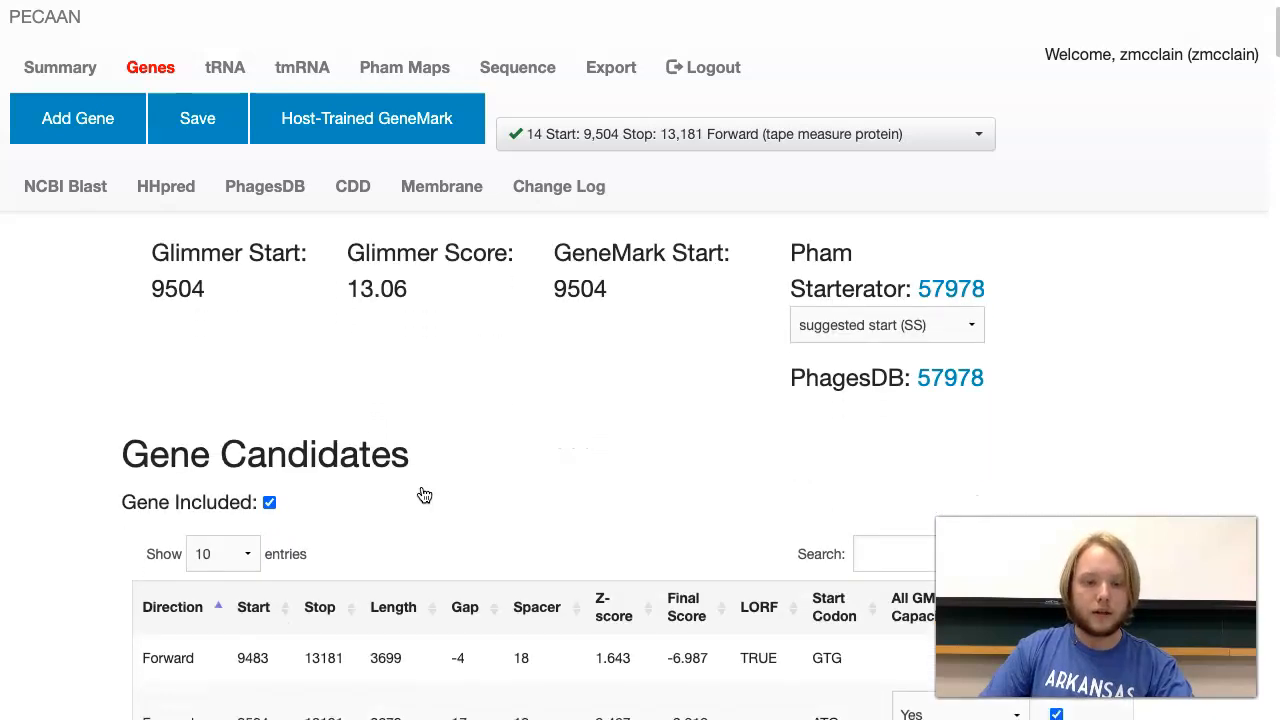
{"action": "scroll", "scroll_direction": "down", "scroll_amount": 3}
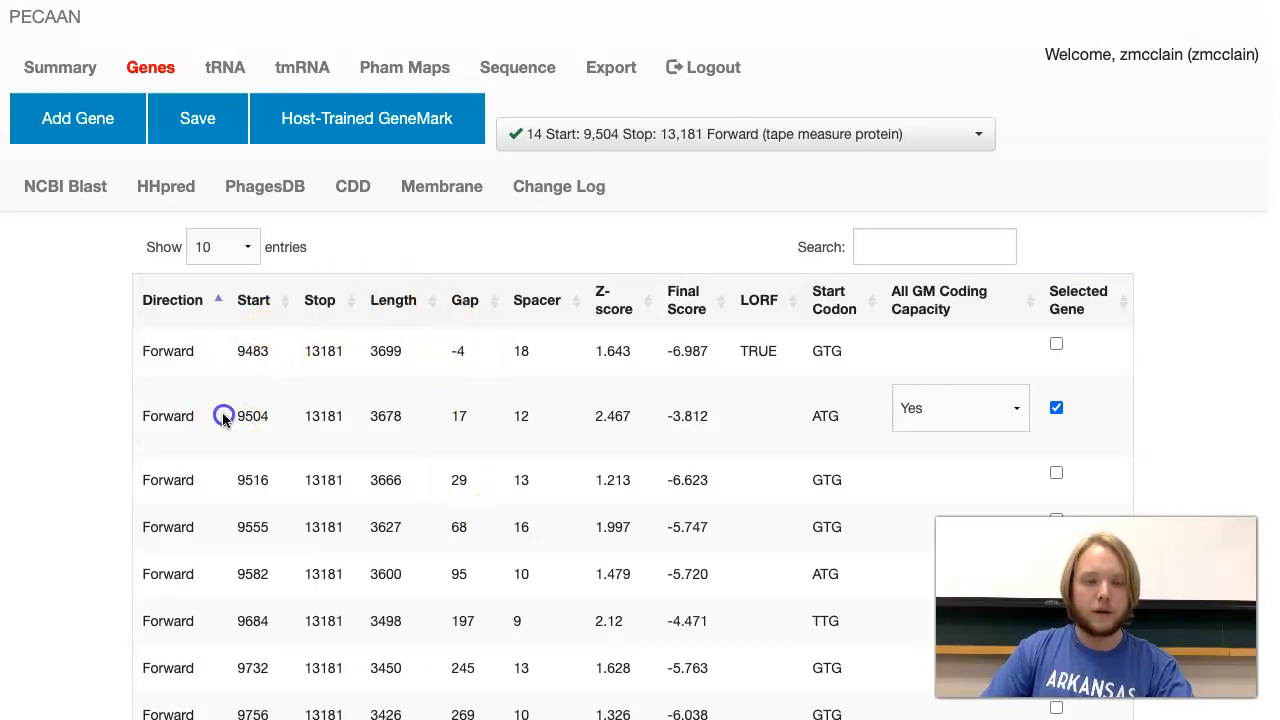
{"action": "double_click", "coordinate": [253, 416]}
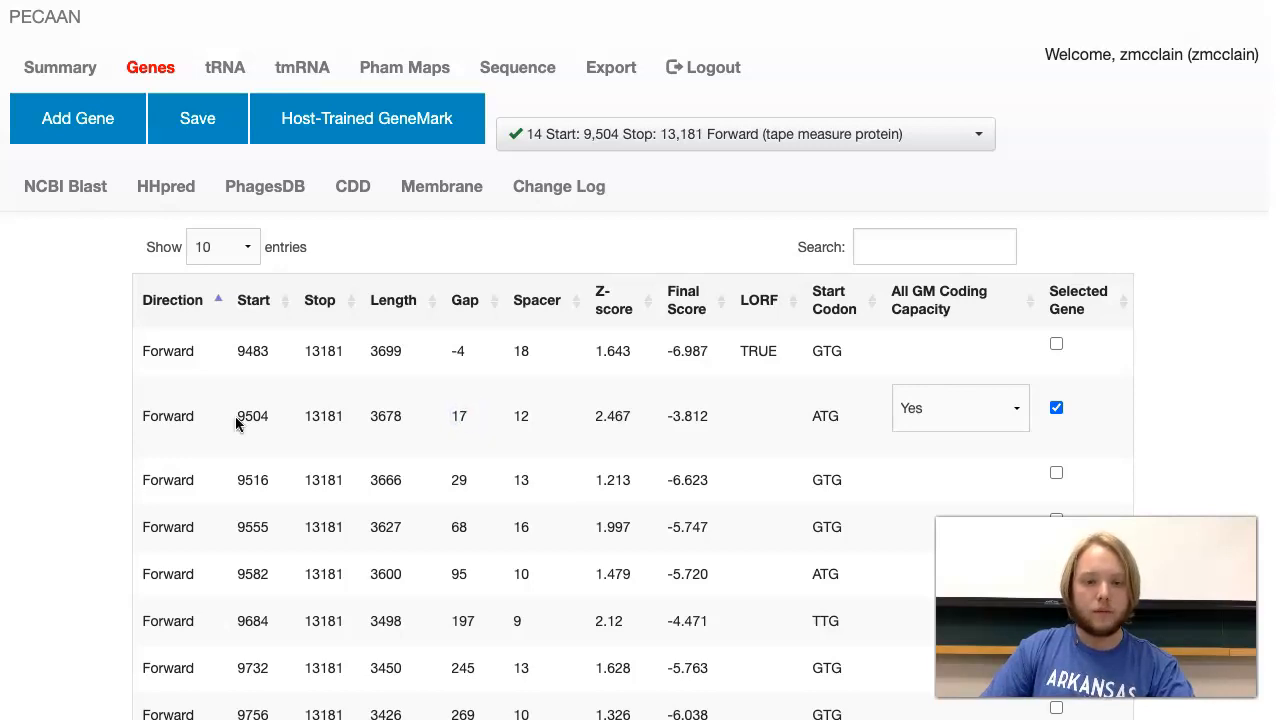
{"action": "left_click", "coordinate": [278, 419]}
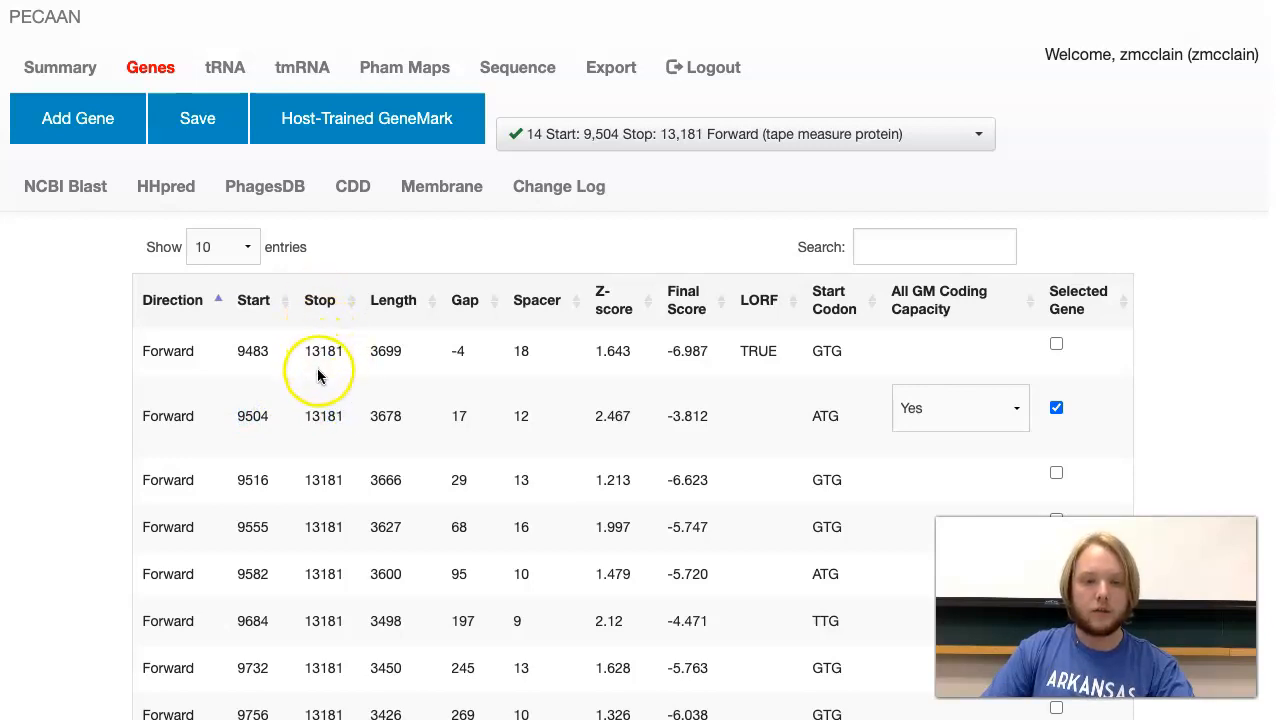
{"action": "scroll", "scroll_direction": "down", "scroll_amount": 3}
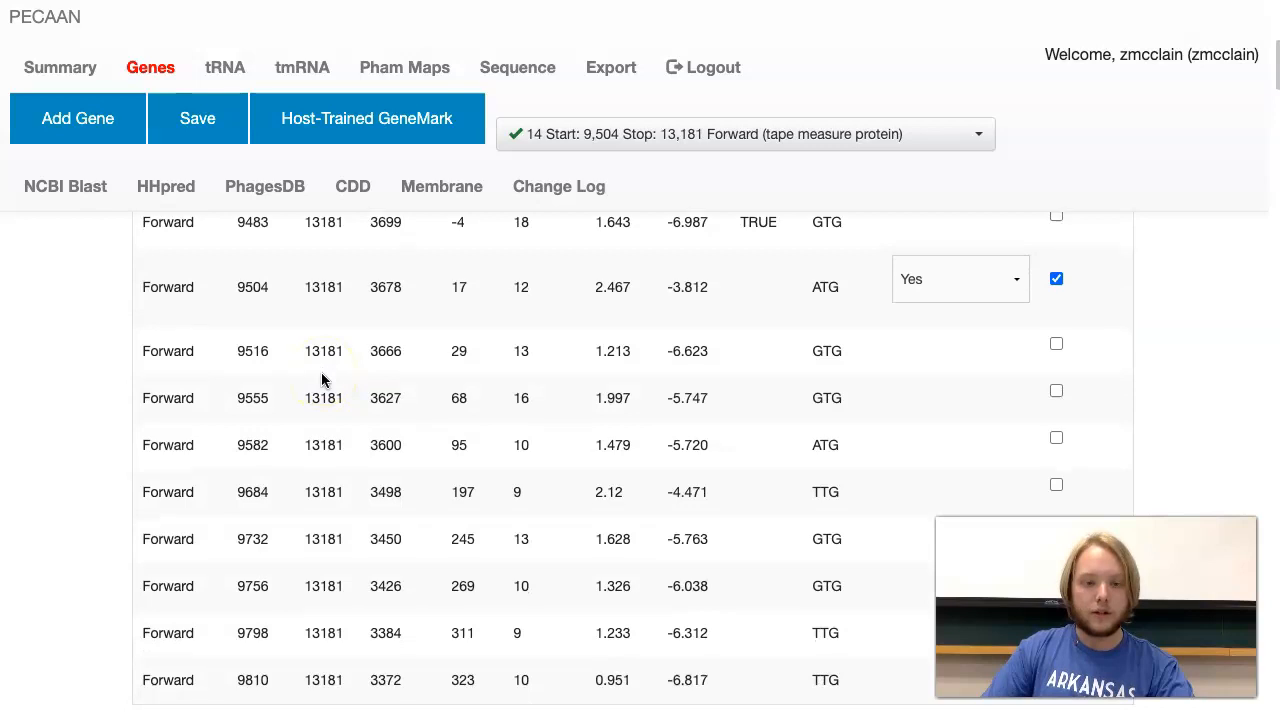
{"action": "scroll", "scroll_direction": "down", "scroll_amount": 3}
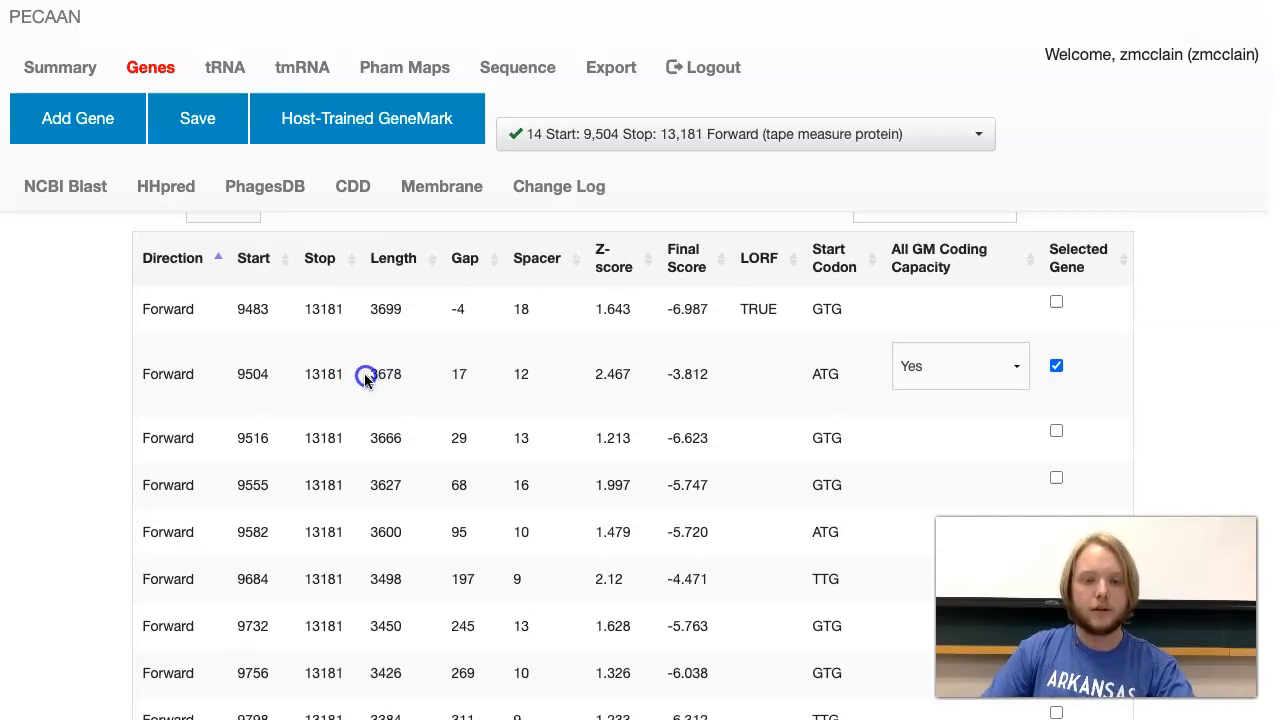
{"action": "mouse_move", "coordinate": [405, 375]}
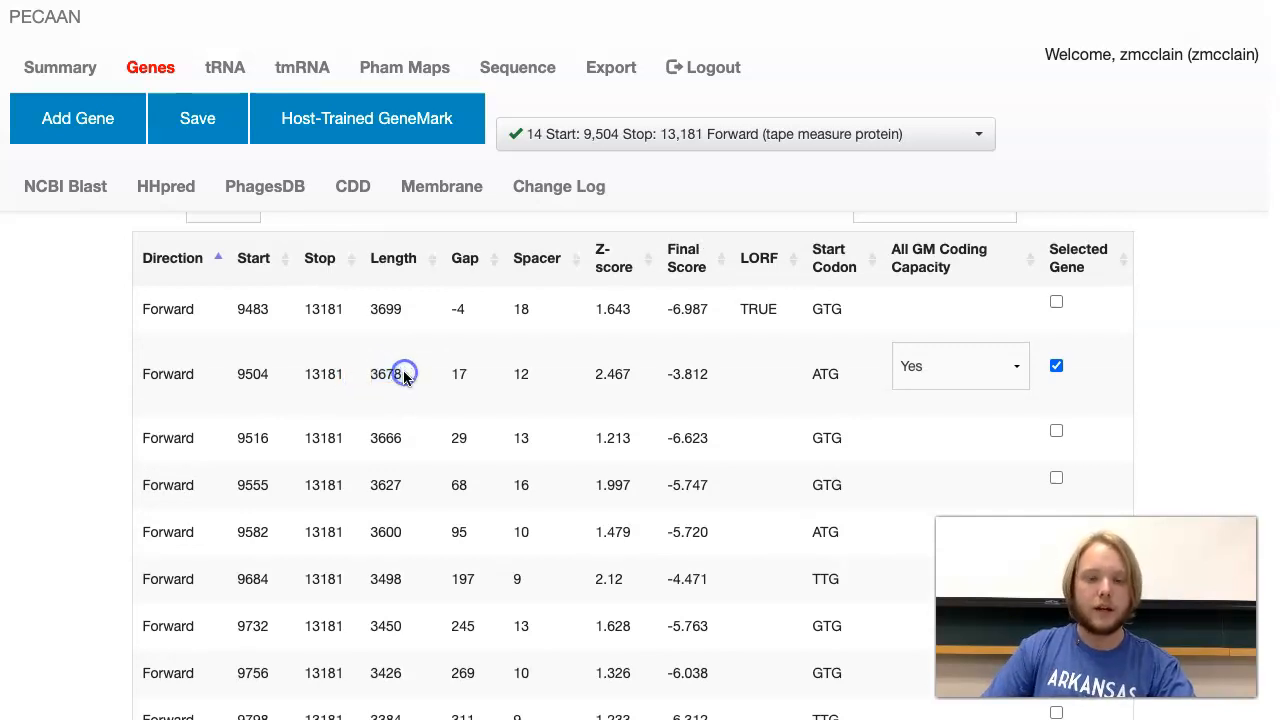
{"action": "double_click", "coordinate": [385, 374]}
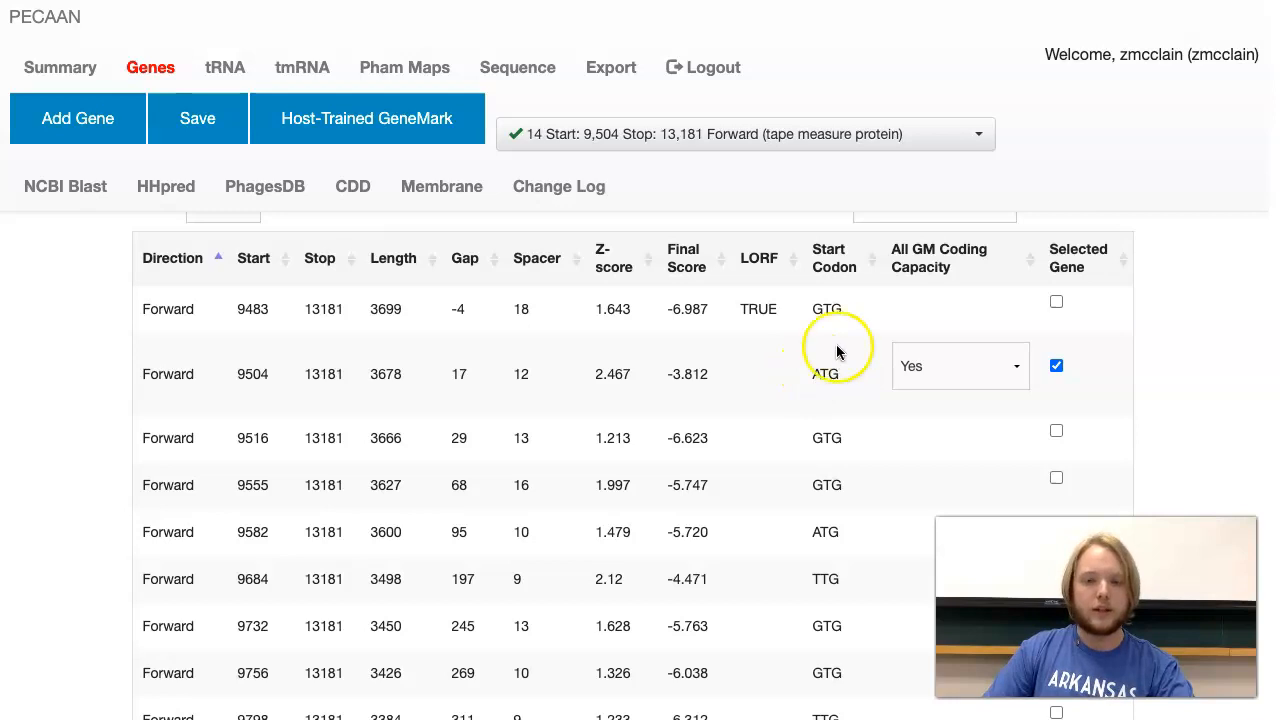
{"action": "double_click", "coordinate": [827, 308]}
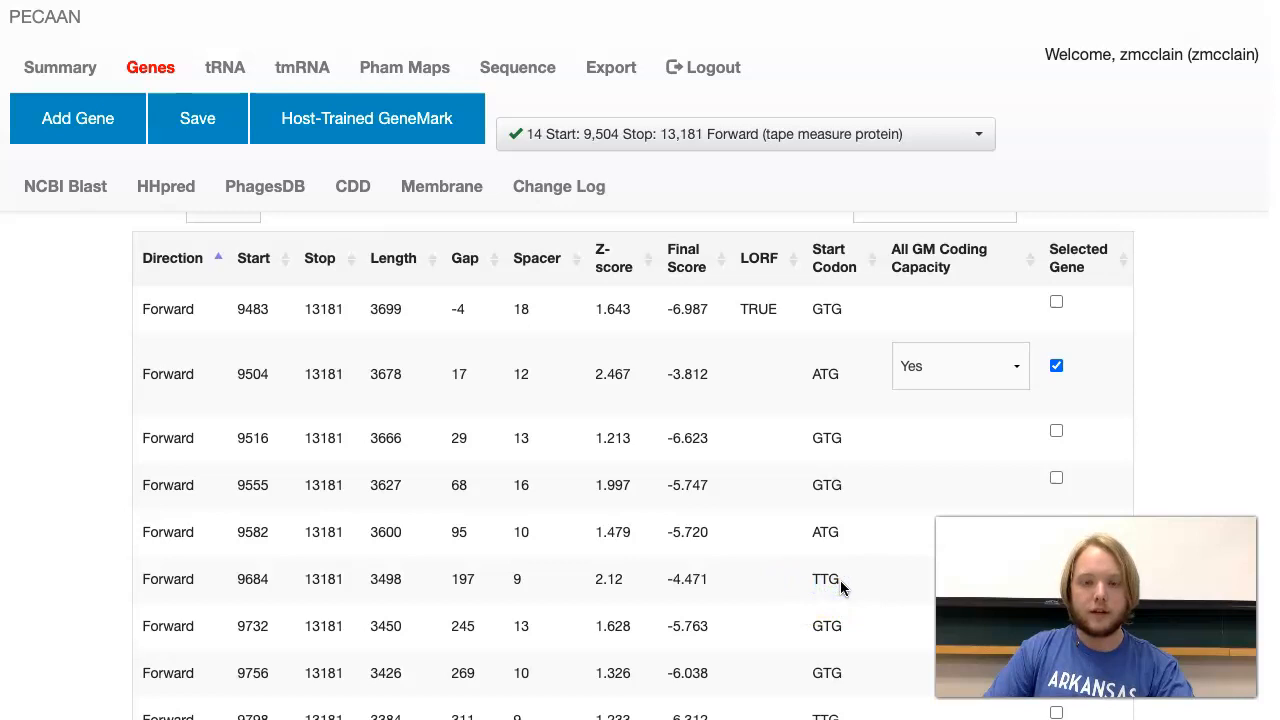
{"action": "mouse_move", "coordinate": [848, 581]}
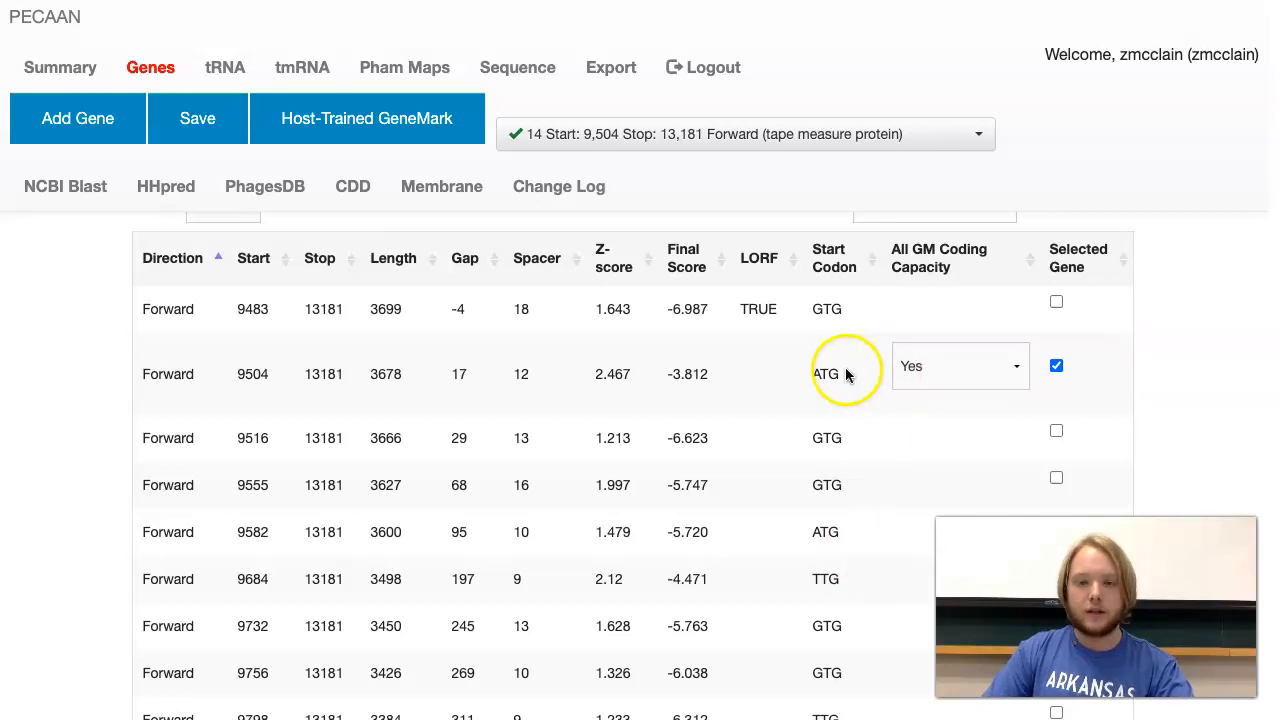
{"action": "left_click", "coordinate": [825, 376]}
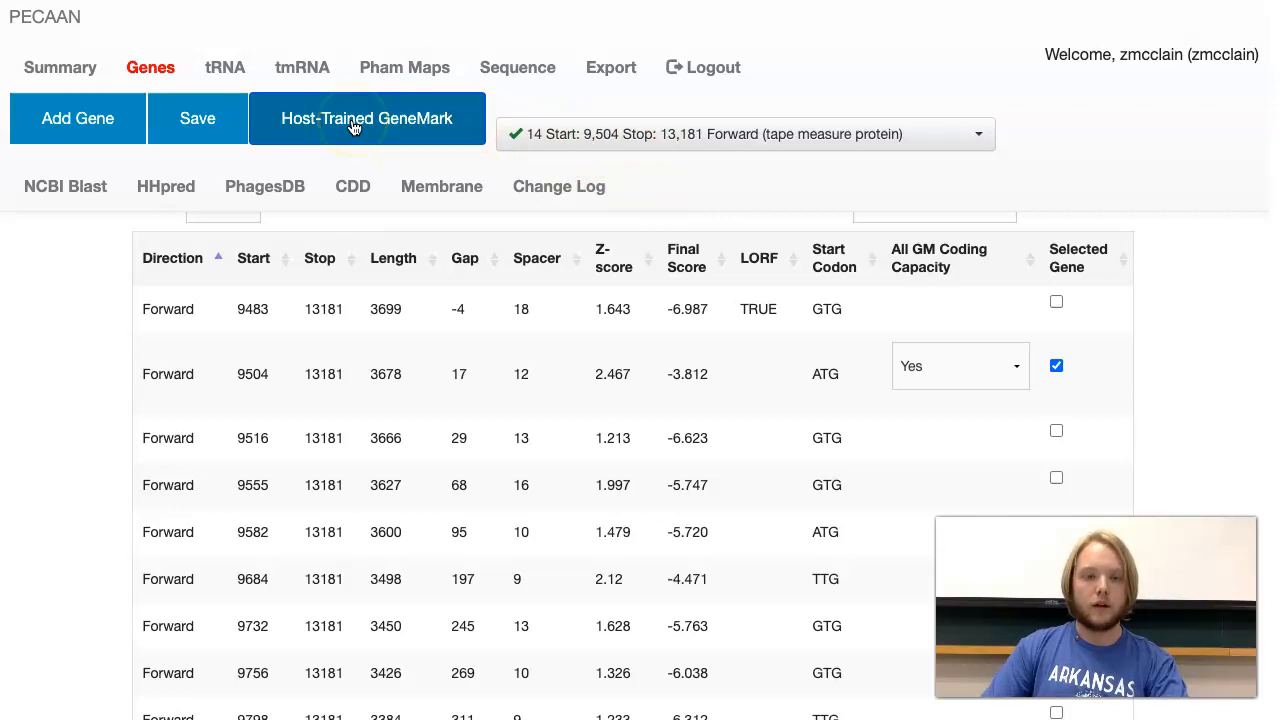
{"action": "left_click", "coordinate": [367, 118]}
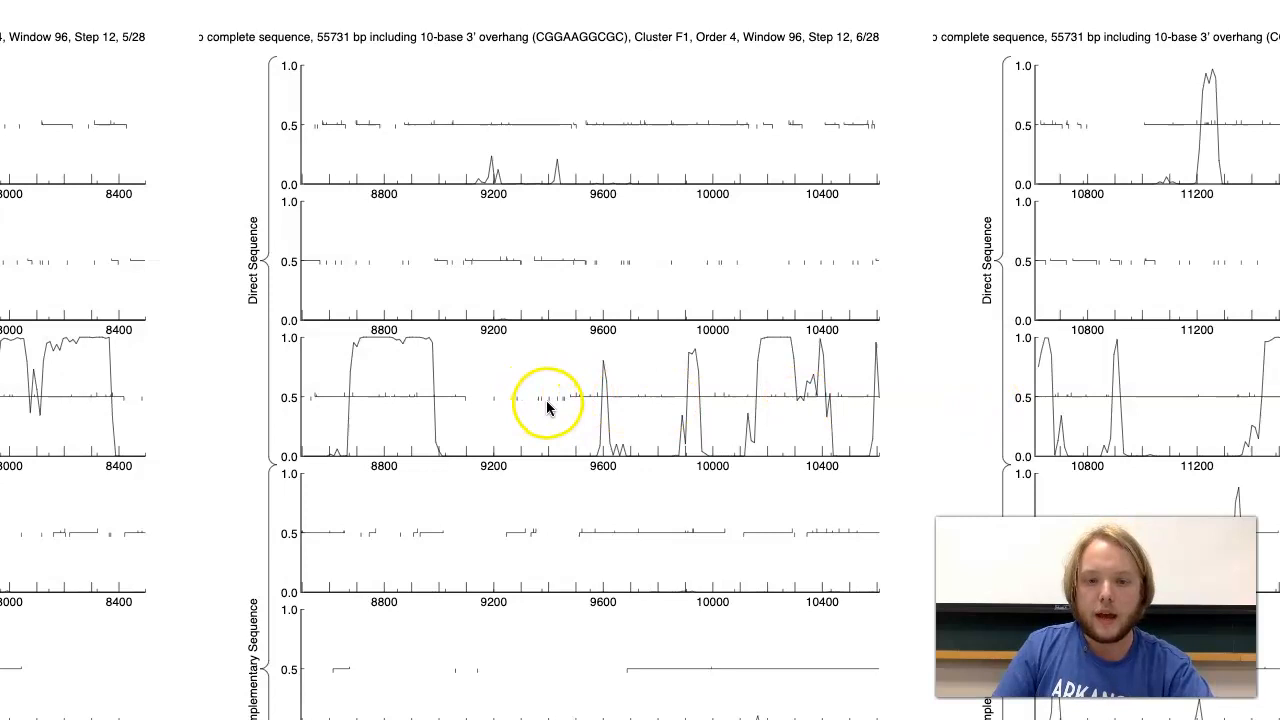
{"action": "mouse_move", "coordinate": [700, 423]}
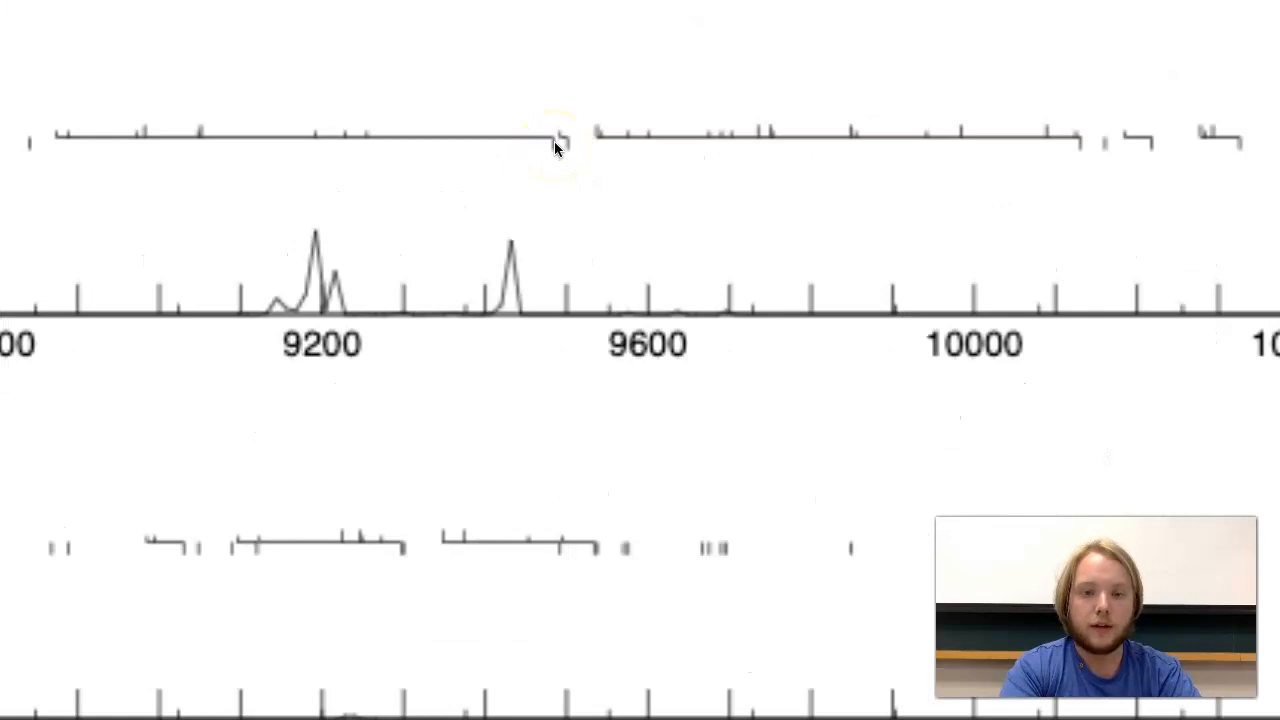
{"action": "scroll", "scroll_direction": "down", "scroll_amount": 3}
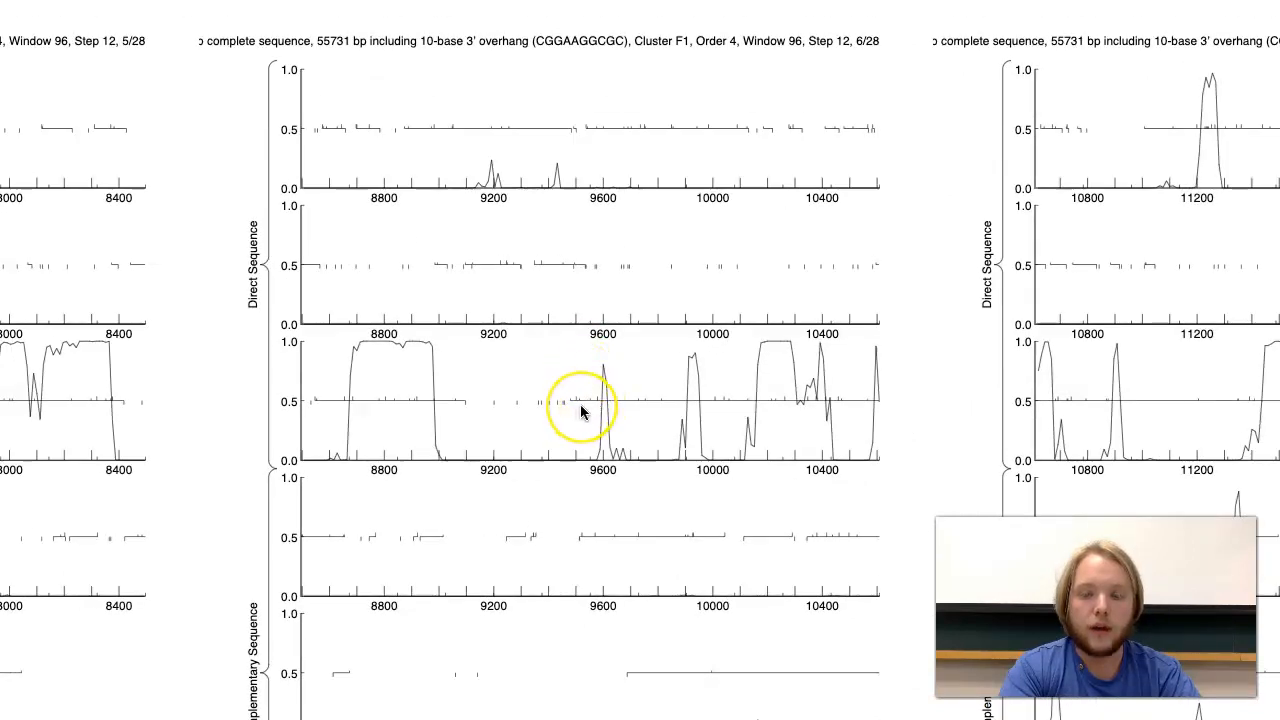
Scroll to GeneMark page 8/28 (12800–14800) and down to the complementary frames.
{"action": "scroll", "scroll_direction": "right", "scroll_amount": 3}
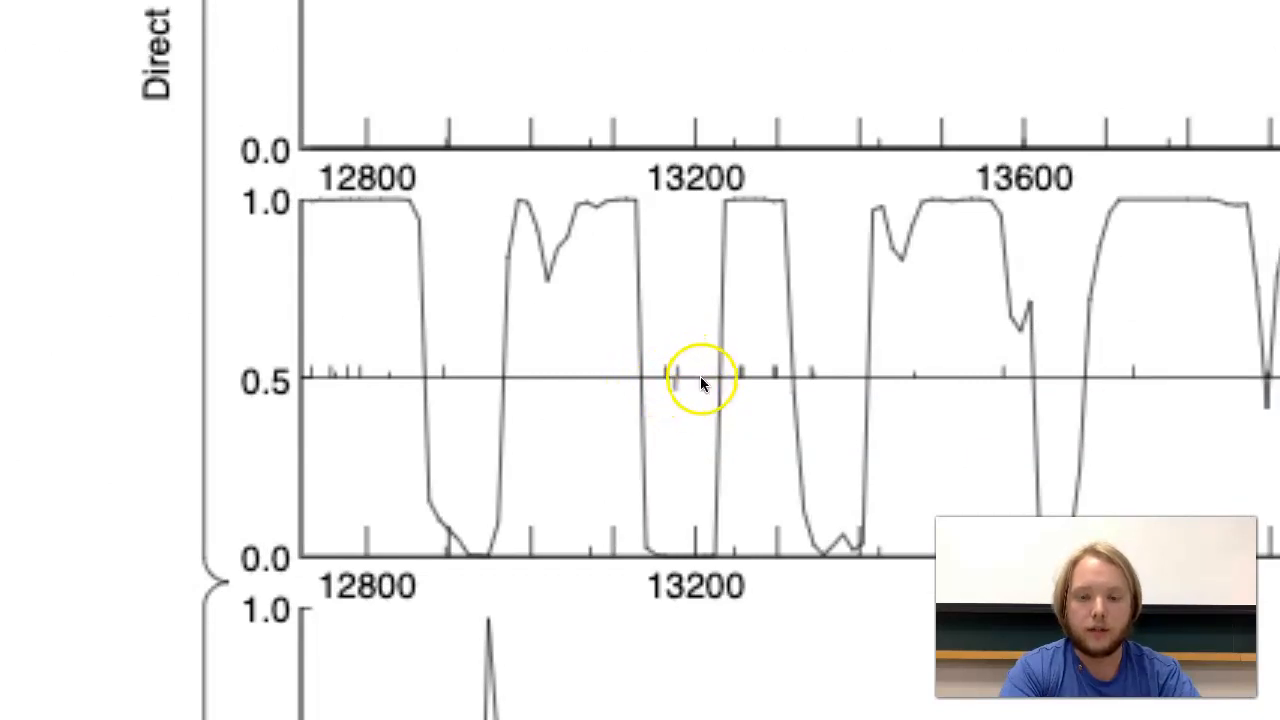
{"action": "mouse_move", "coordinate": [675, 393]}
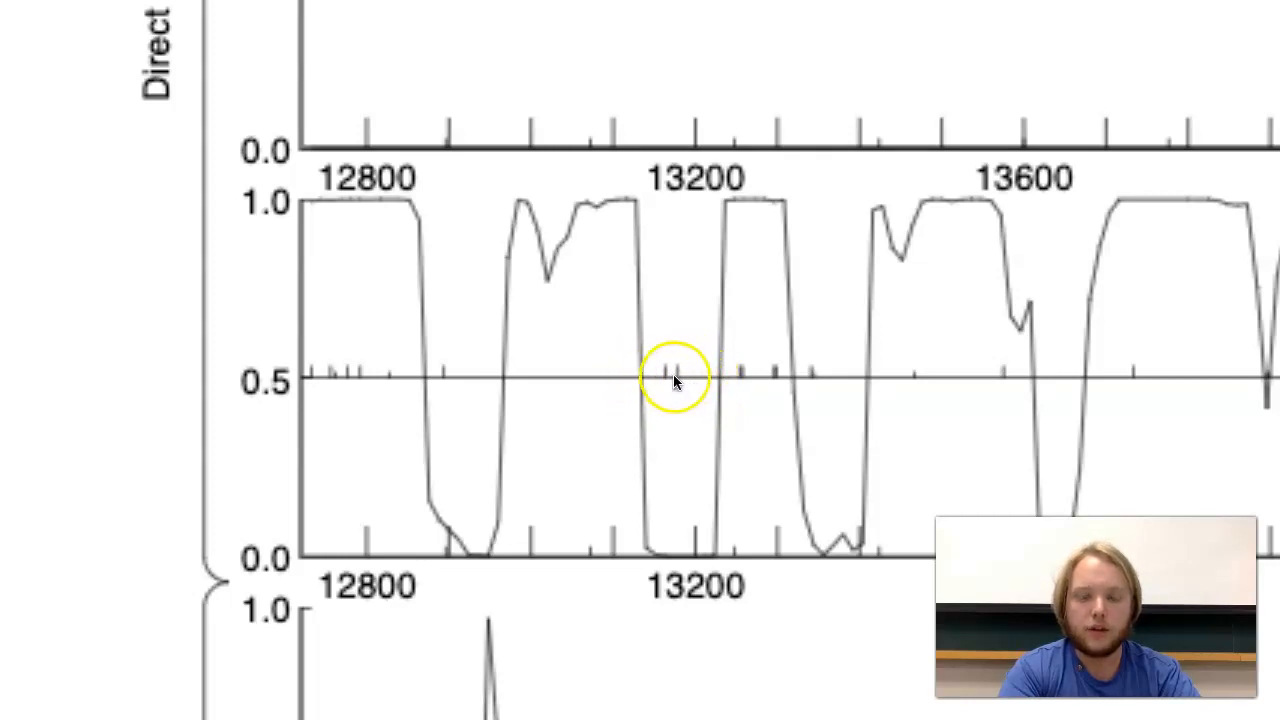
{"action": "mouse_move", "coordinate": [675, 408]}
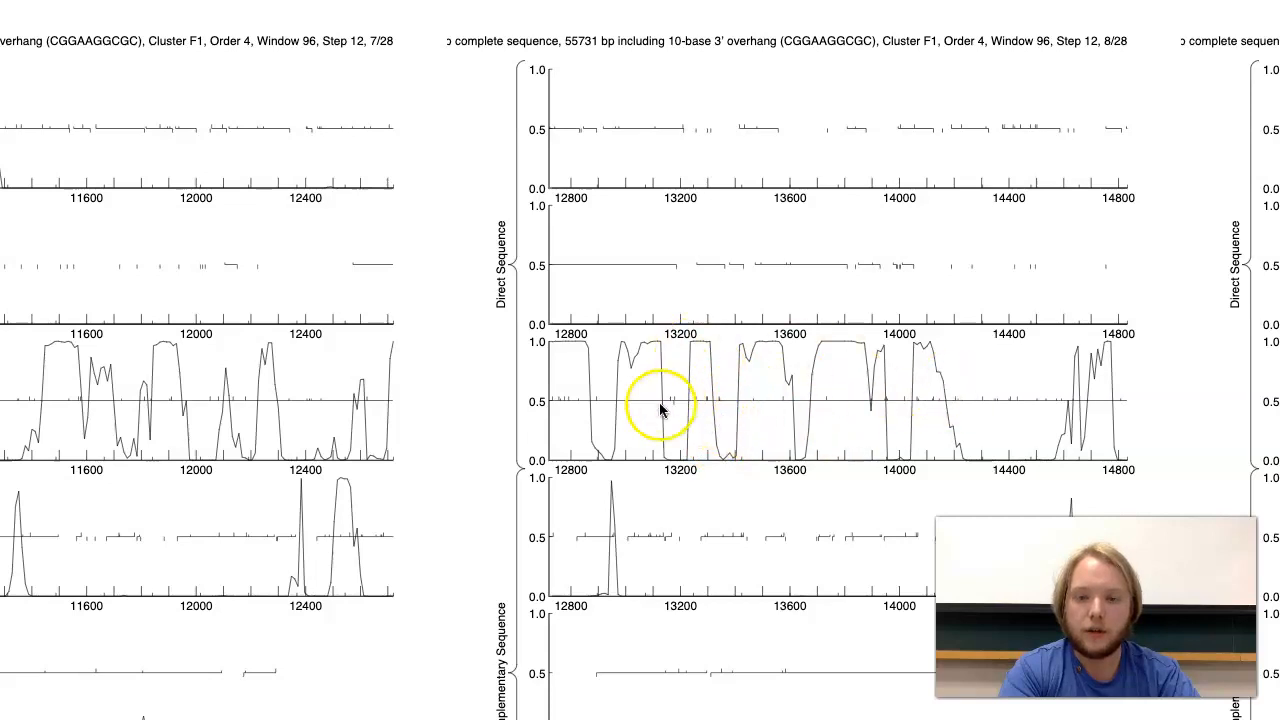
{"action": "scroll", "scroll_direction": "down", "scroll_amount": 3}
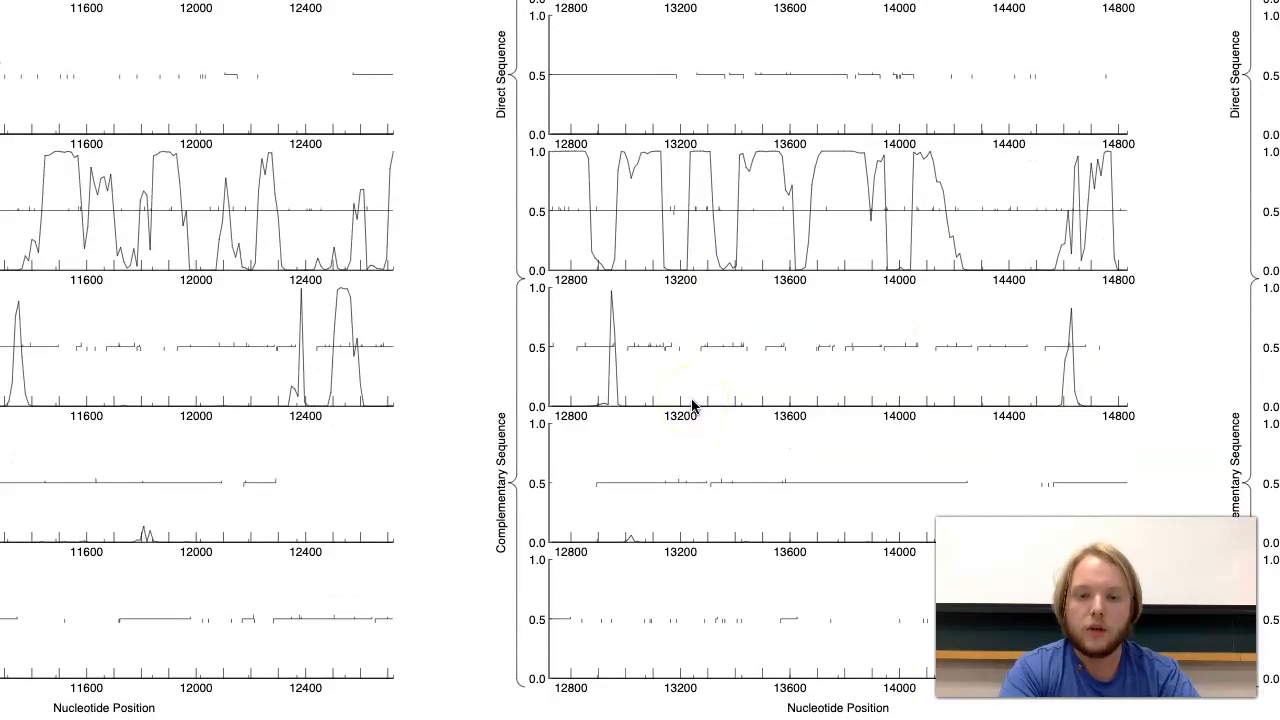